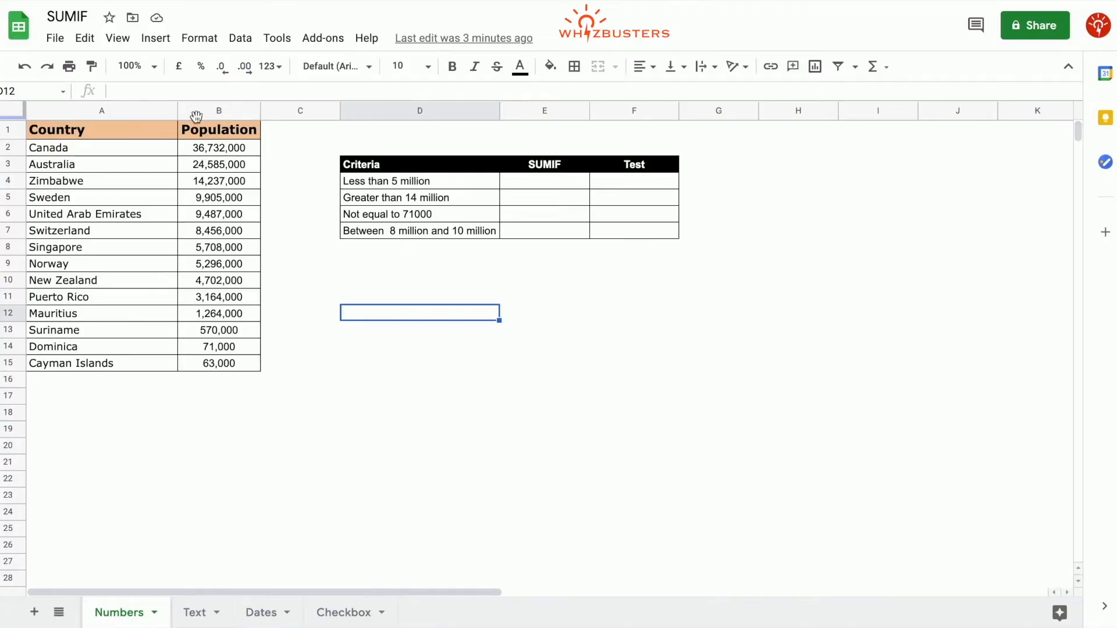
Select cell E5, the greater-than-14-million SUMIF cell
{"action": "left_click", "coordinate": [299, 362]}
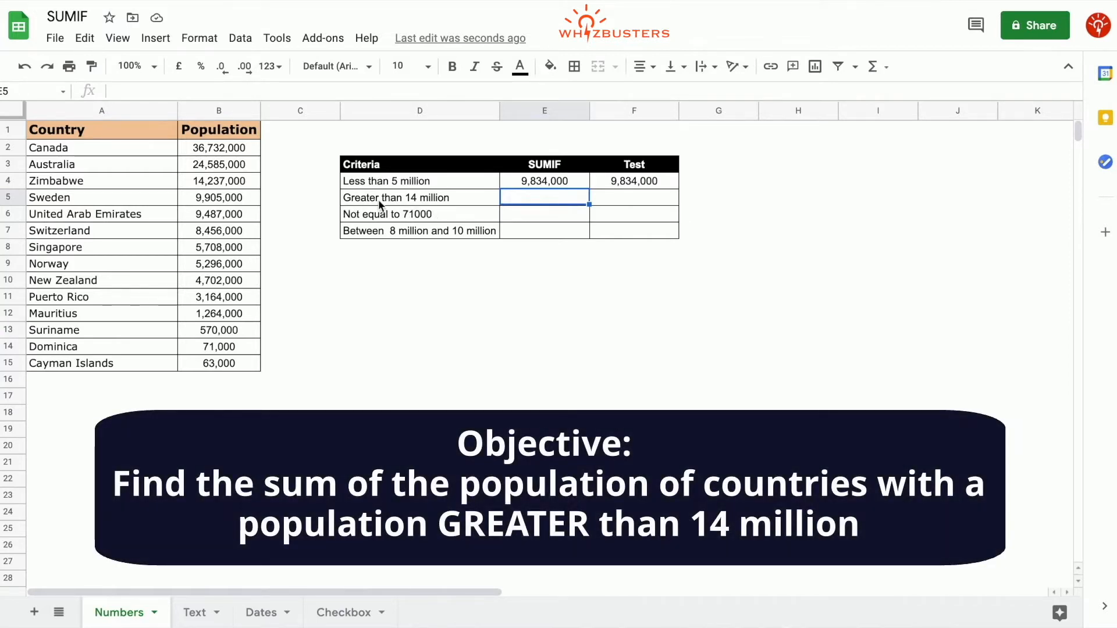
{"action": "mouse_move", "coordinate": [403, 209]}
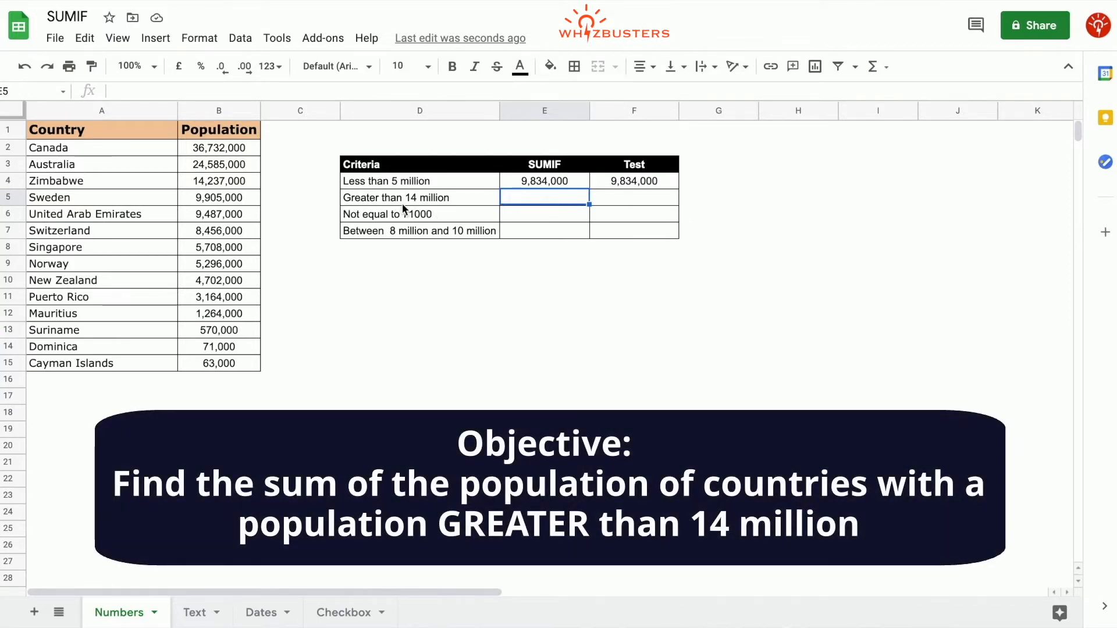
Enter =sumif($B$2:$B$15,">14000000") in E5, returning 75,554,000
{"action": "type", "text": "="}
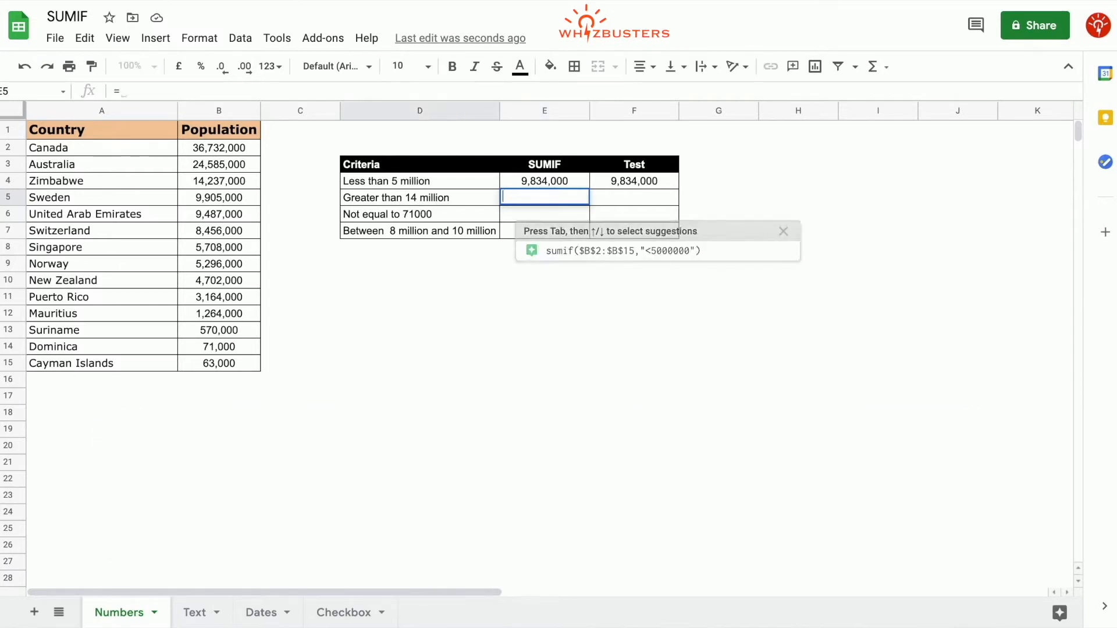
{"action": "type", "text": "=sumif("}
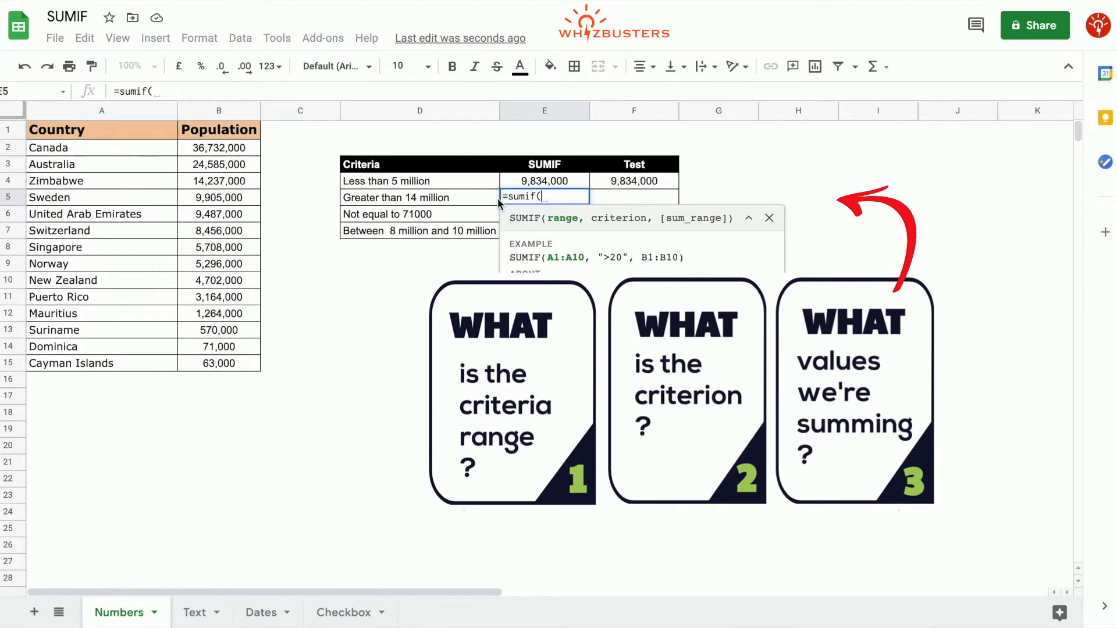
{"action": "mouse_move", "coordinate": [251, 203]}
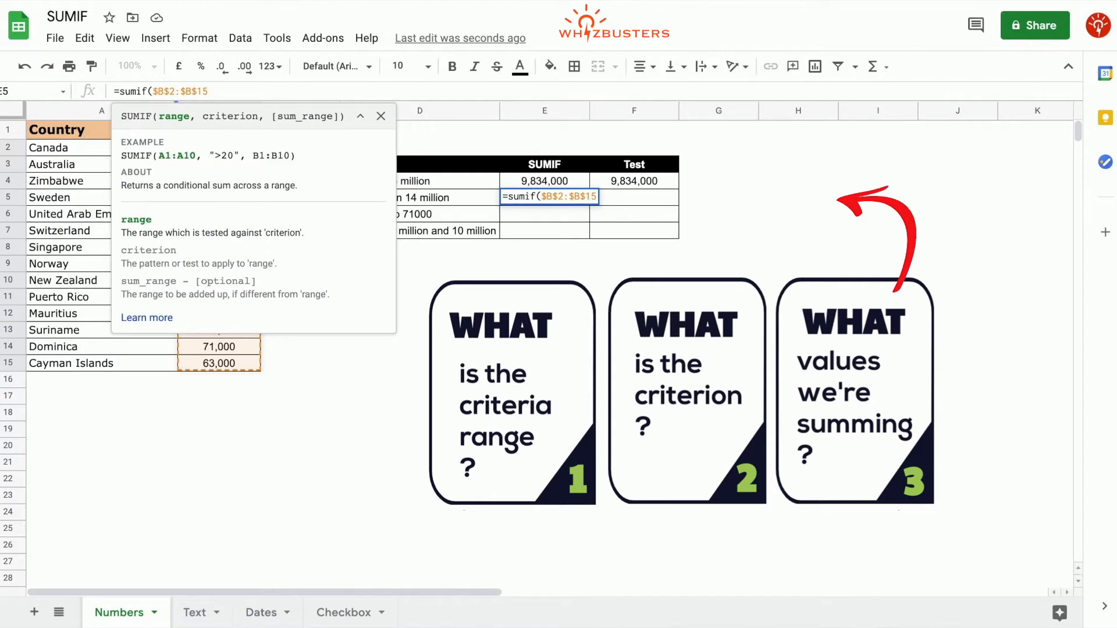
{"action": "type", "text": ","}
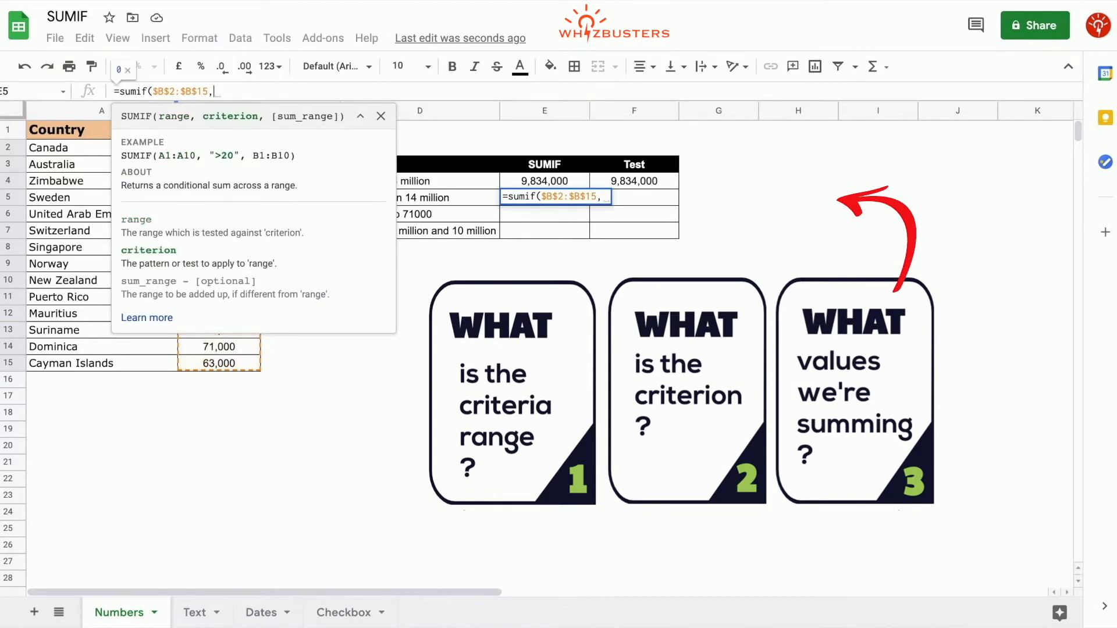
{"action": "type", "text": "\""}
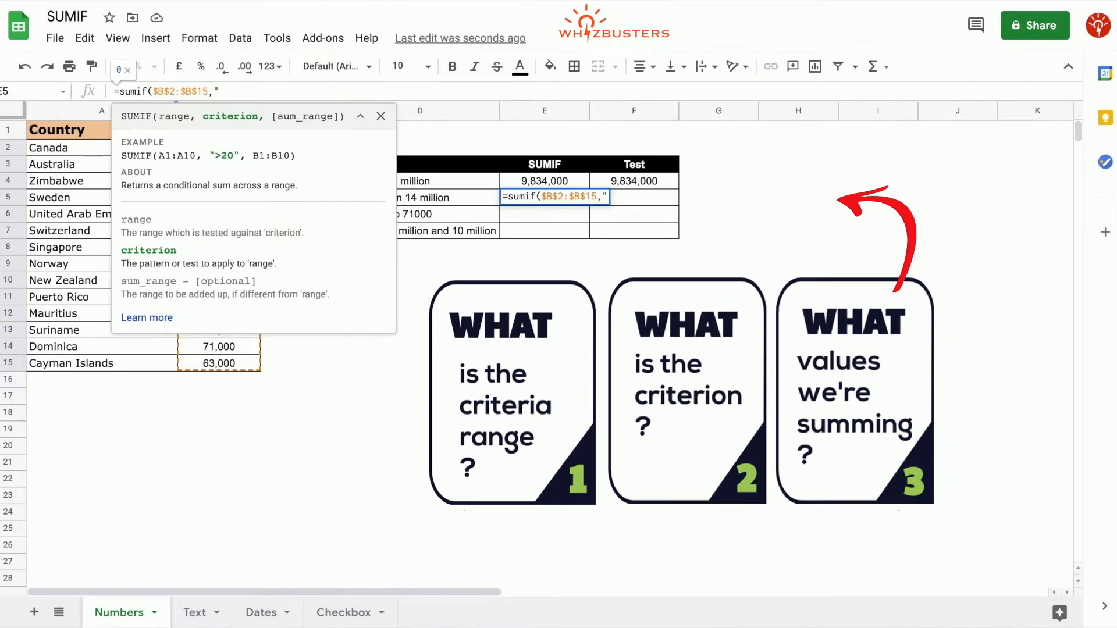
{"action": "type", "text": ">14000000\")"}
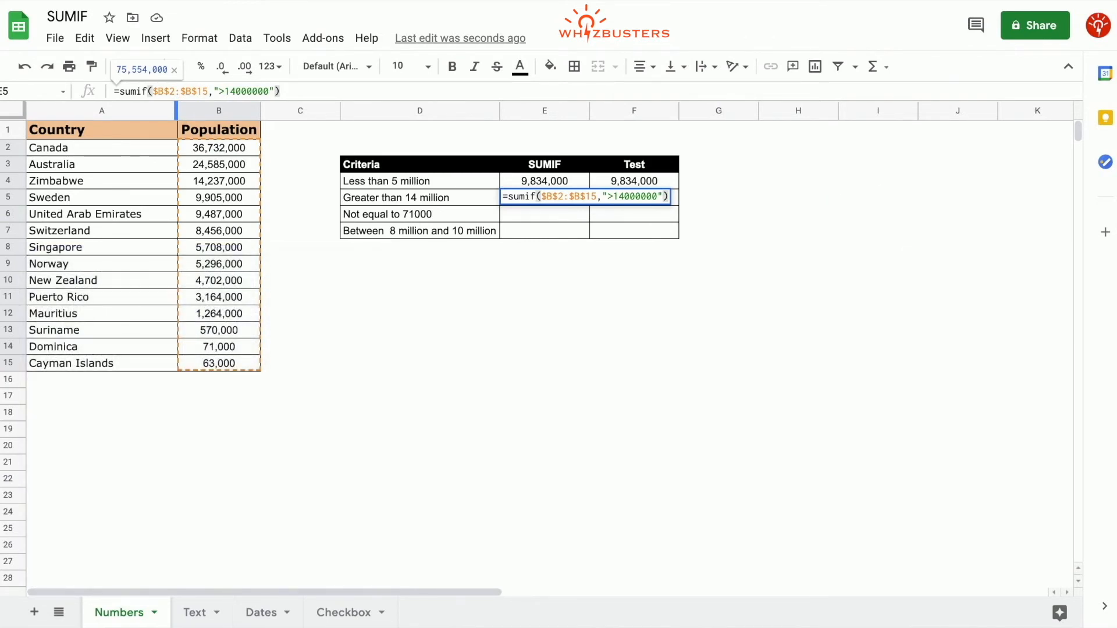
{"action": "key", "text": "enter"}
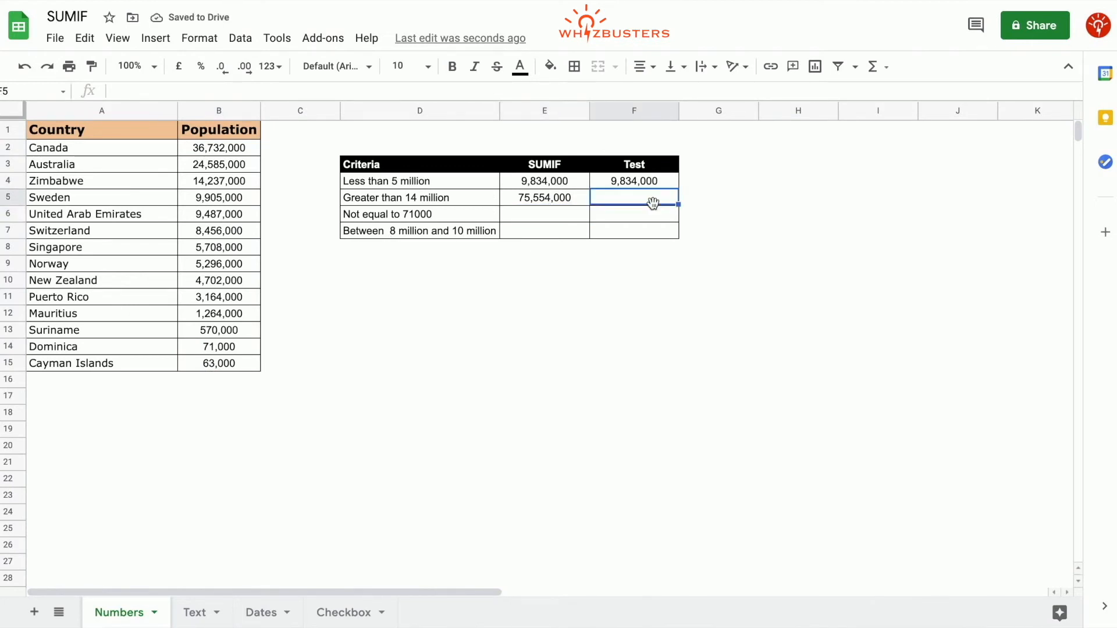
Enter =sum(B2:B4) in F5 as a test total, also 75,554,000
{"action": "type", "text": "=sum("}
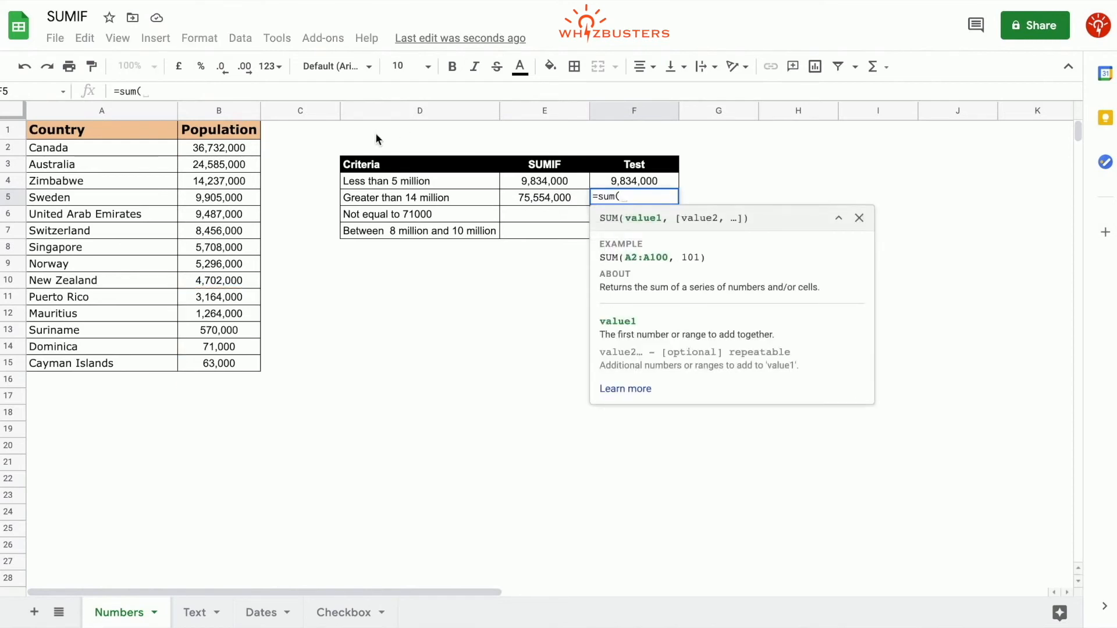
{"action": "left_click_drag", "start_coordinate": [219, 147], "coordinate": [219, 180]}
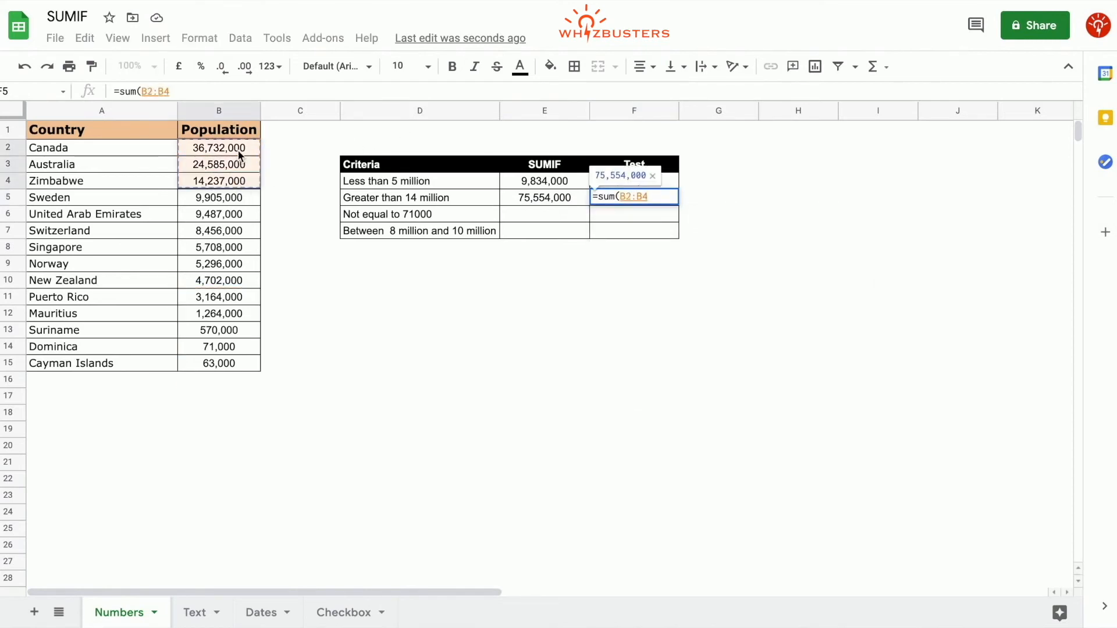
{"action": "key", "text": "enter"}
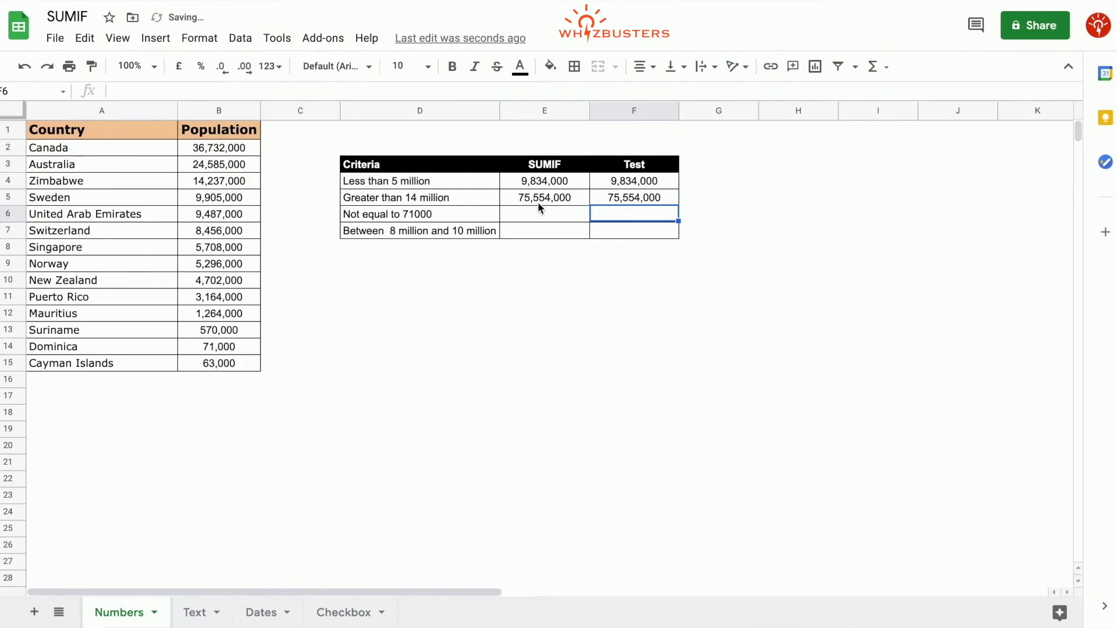